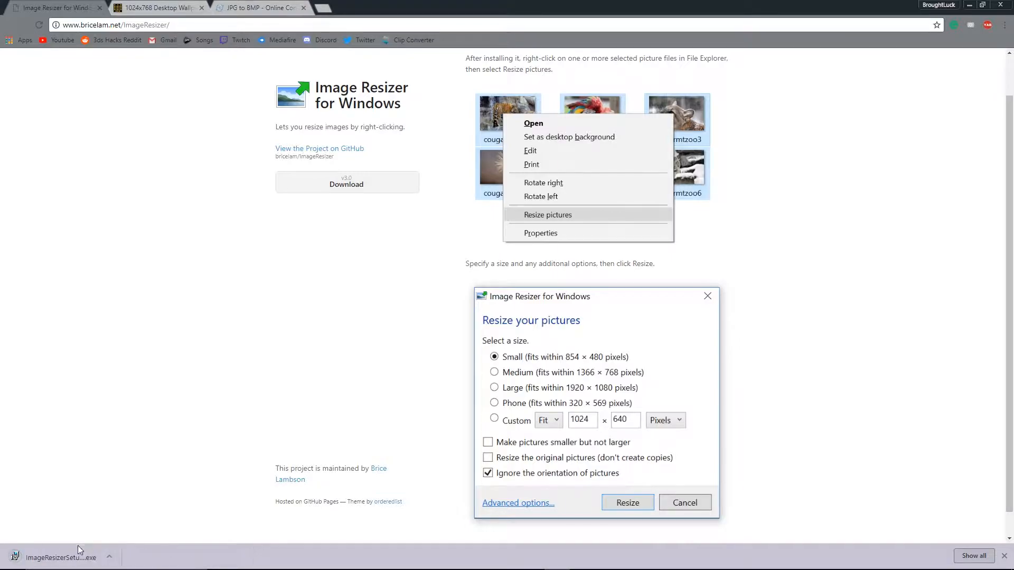
# - Run the downloaded ImageResizerSetup installer past the unverified-publisher warning, returning to the 1024x768 wallpaper gallery
pyautogui.click(58, 557)
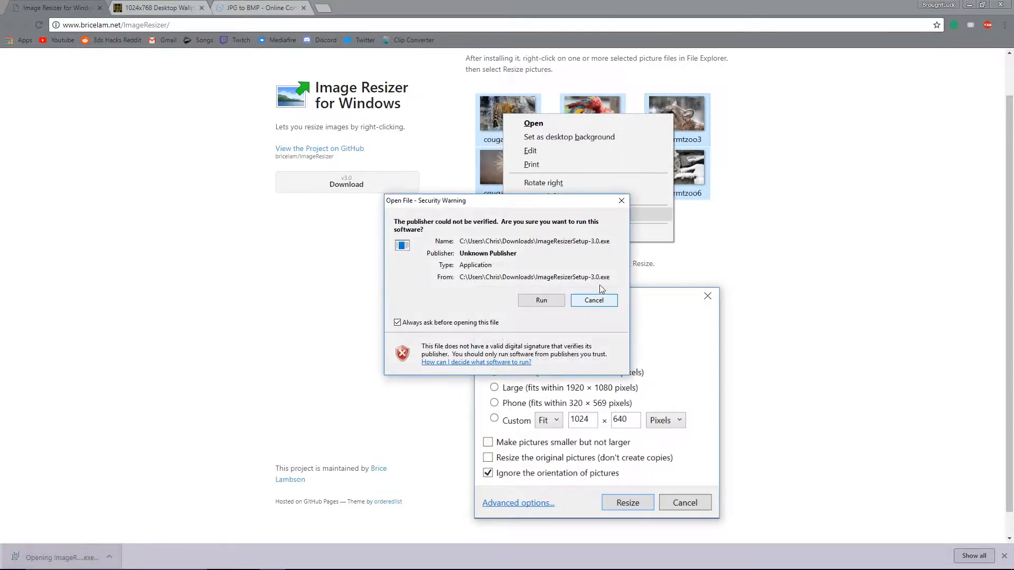
pyautogui.click(540, 300)
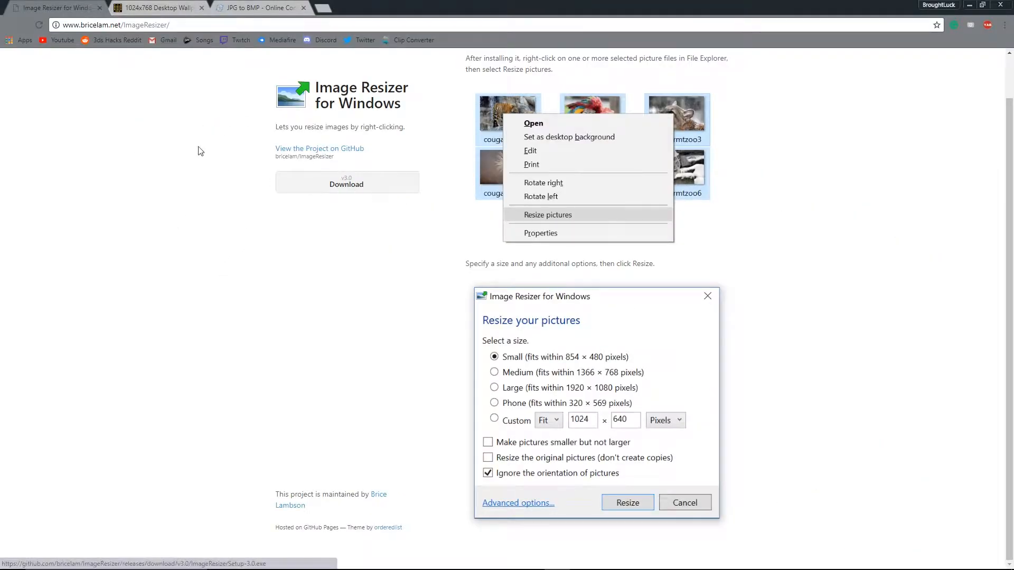
pyautogui.click(156, 7)
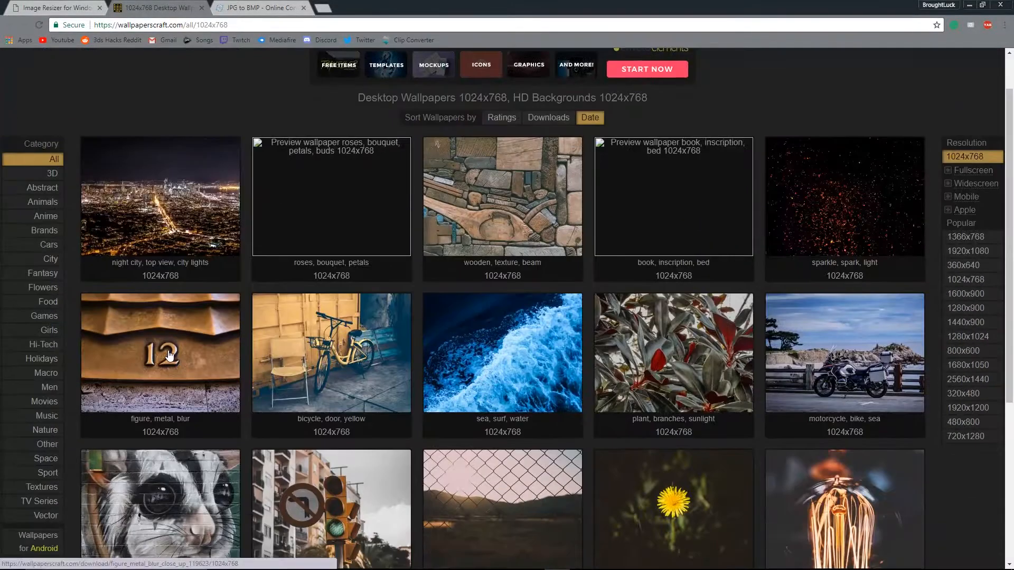
# - Download the sea, surf, water wallpaper at 1024x768 to the desktop
pyautogui.scroll(-3)
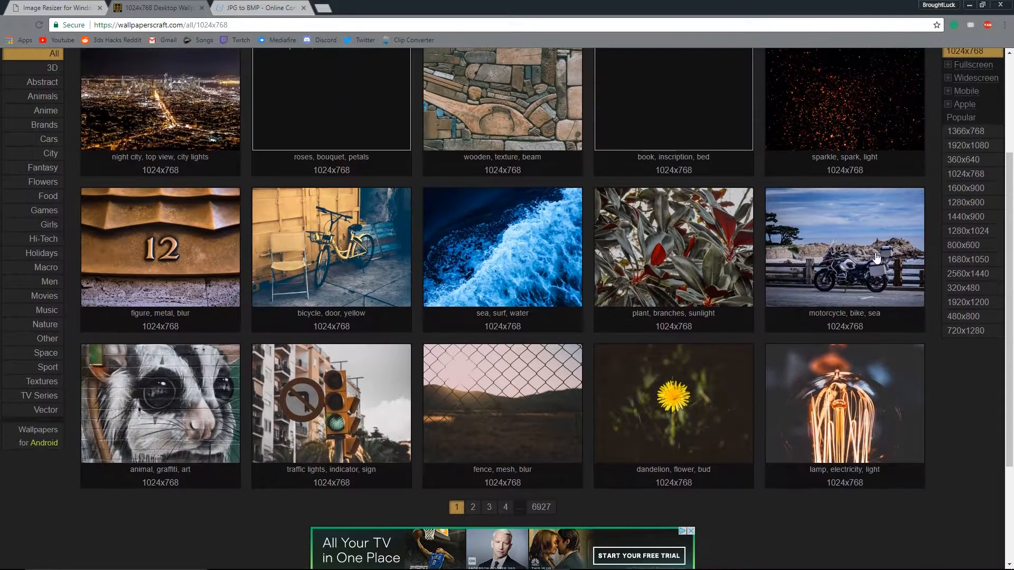
pyautogui.click(501, 247)
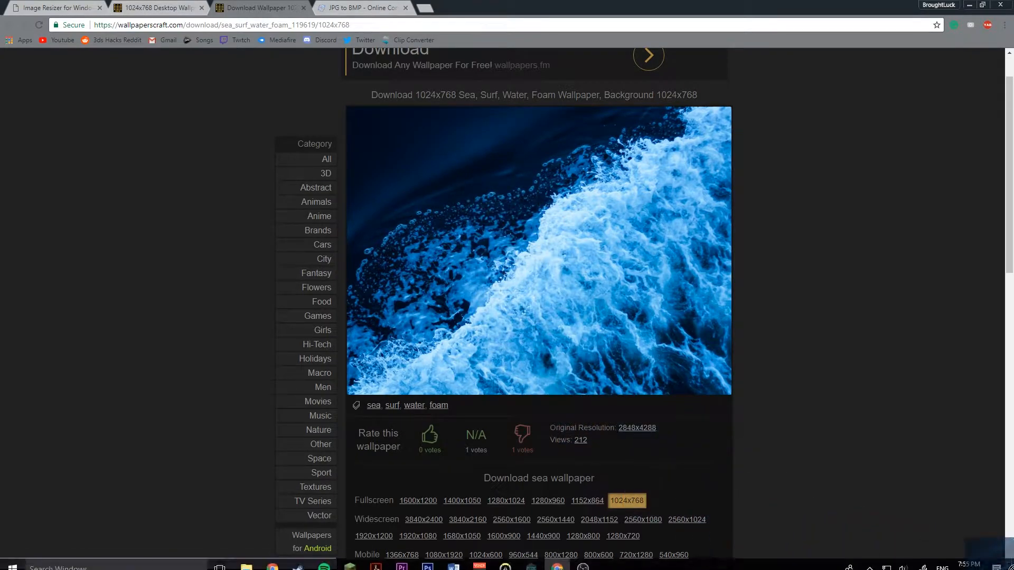
pyautogui.click(971, 4)
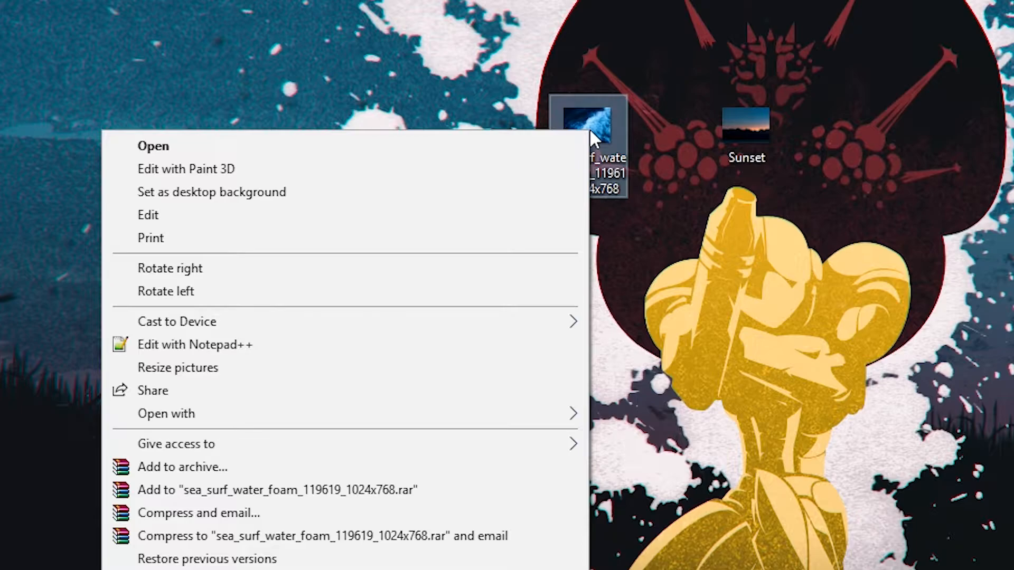
pyautogui.moveTo(178, 367)
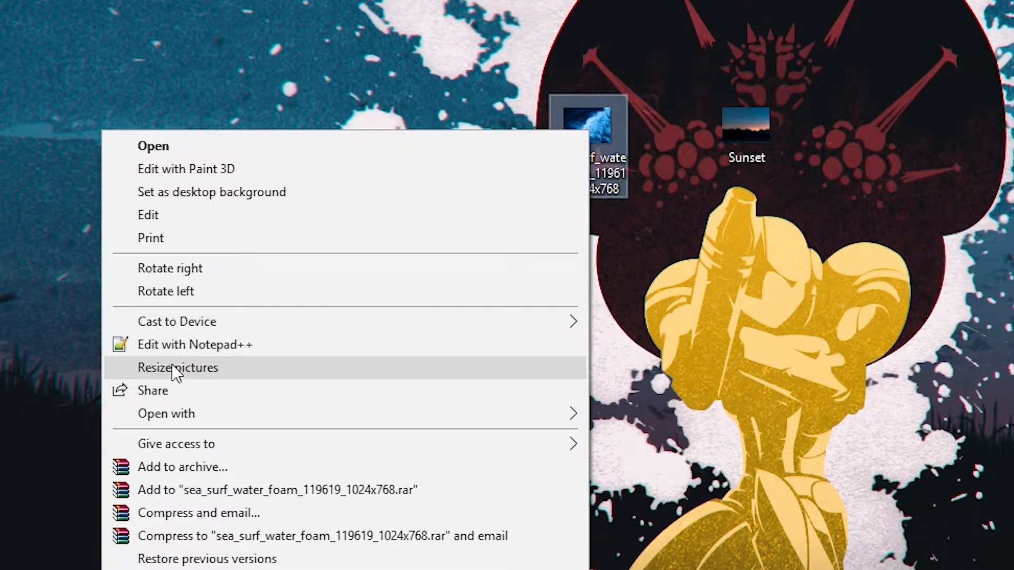
# - Resize the sea wallpaper to a Custom 256 × 192 pixel copy and place it beside the original
pyautogui.click(177, 368)
pyautogui.write('192')
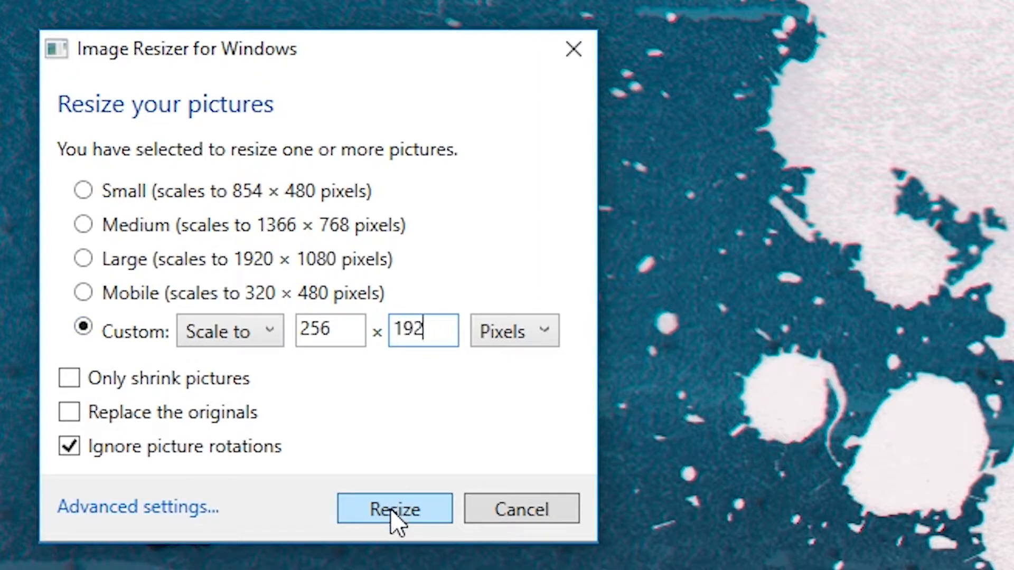
pyautogui.click(394, 509)
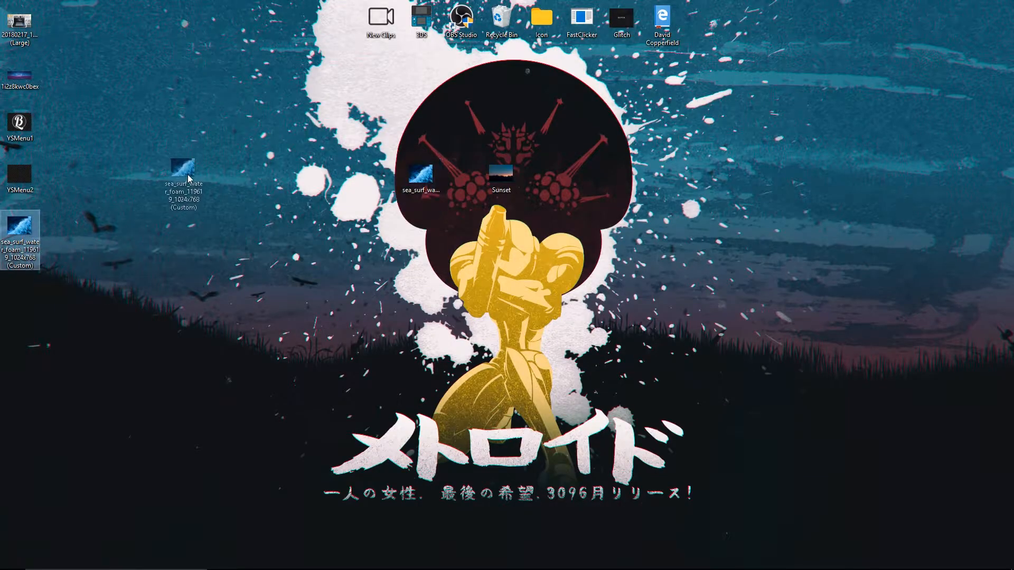
pyautogui.moveTo(183, 175); pyautogui.dragTo(380, 178)
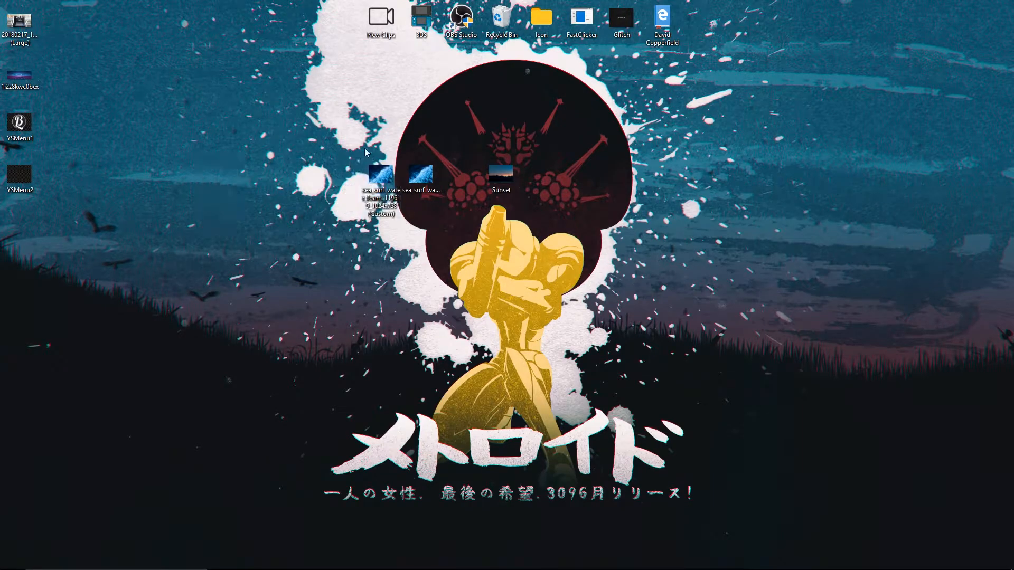
pyautogui.click(380, 174)
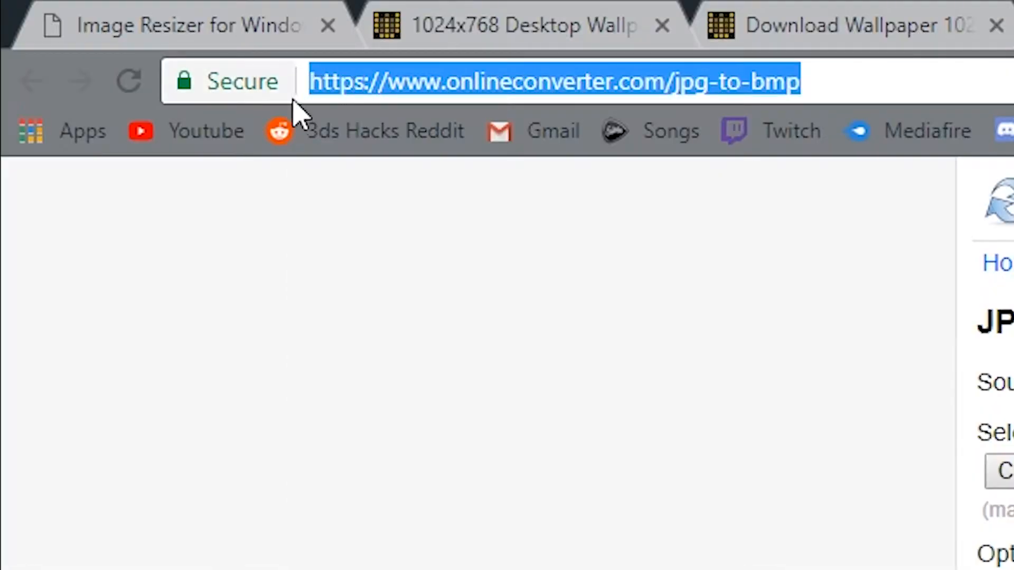
# - Upload the resized JPG to the JPG-to-BMP converter, convert it and download the BMP
pyautogui.click(471, 219)
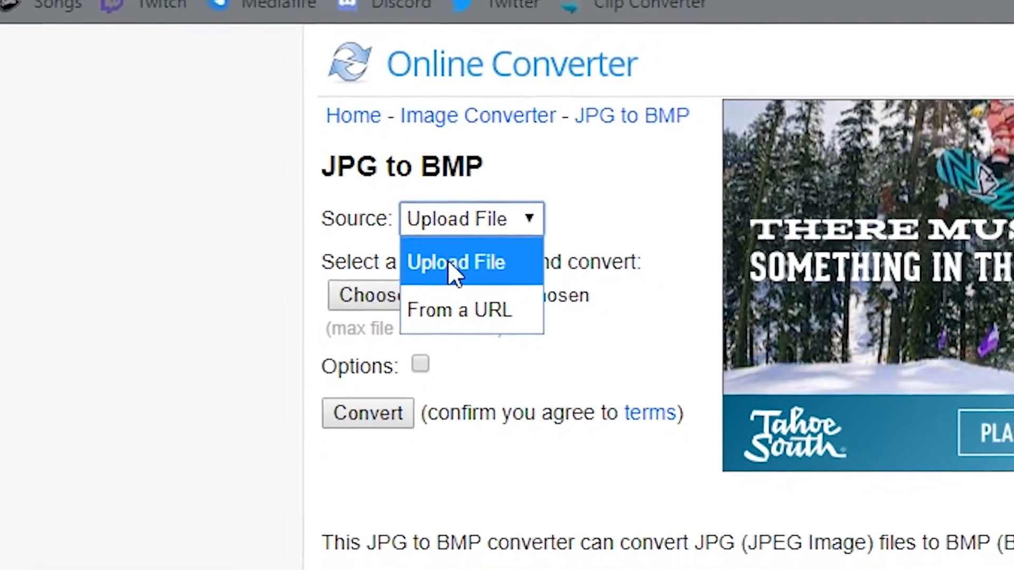
pyautogui.click(457, 262)
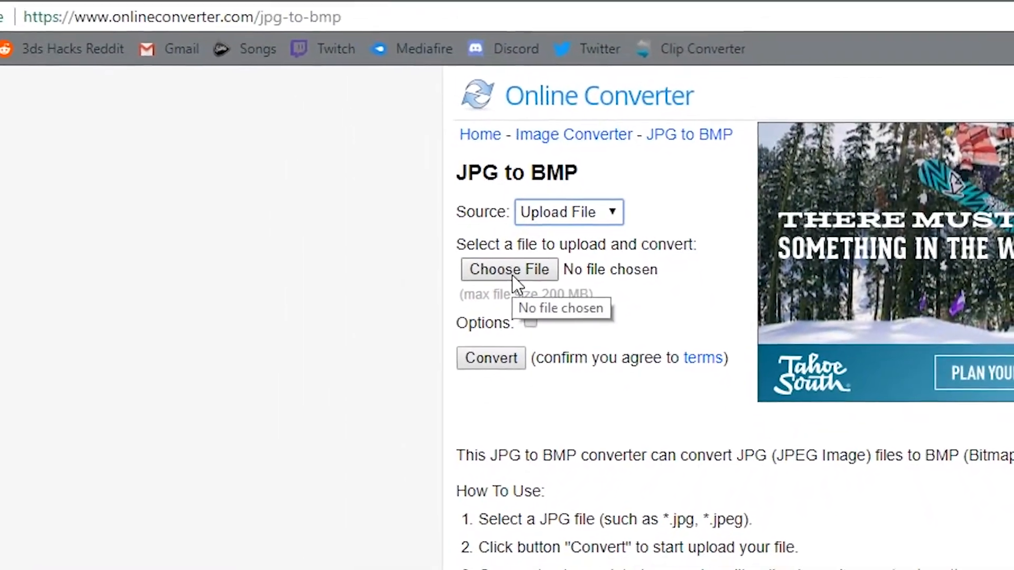
pyautogui.click(509, 269)
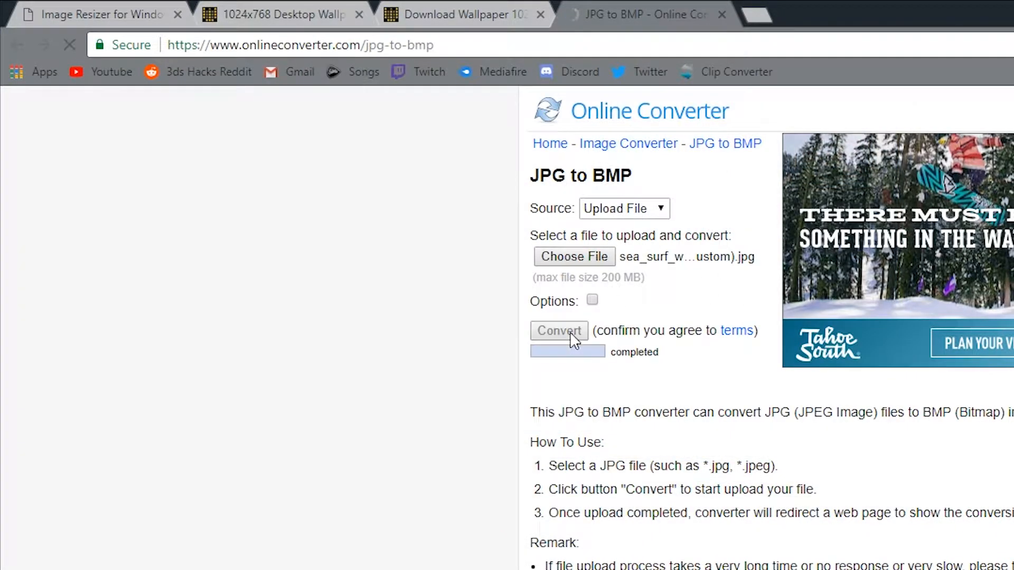
pyautogui.click(558, 330)
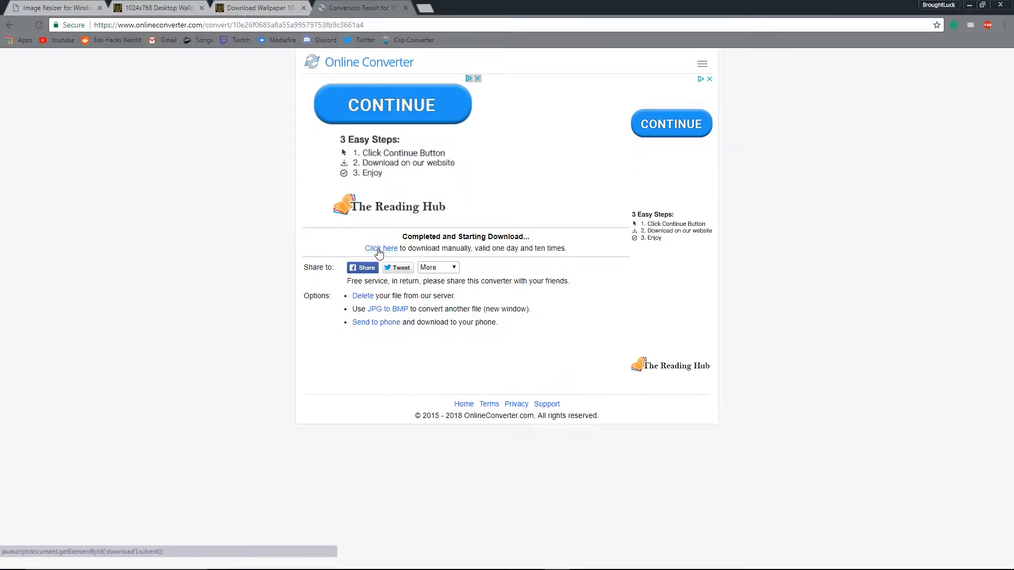
pyautogui.click(382, 248)
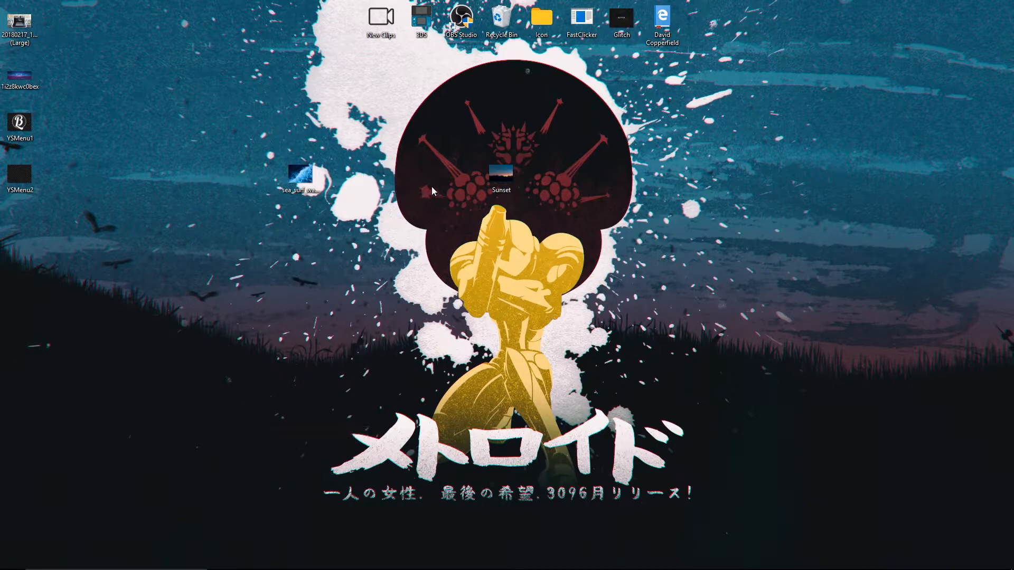
# - Select the converted ocean wallpaper BMP on the desktop
pyautogui.click(299, 174)
pyautogui.write('Surf')
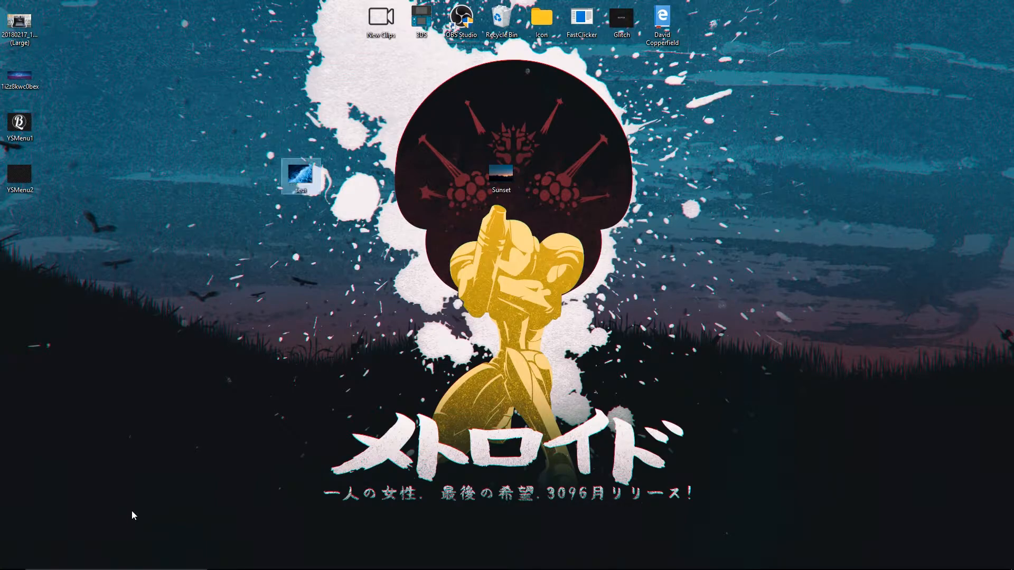
pyautogui.moveTo(440, 73)
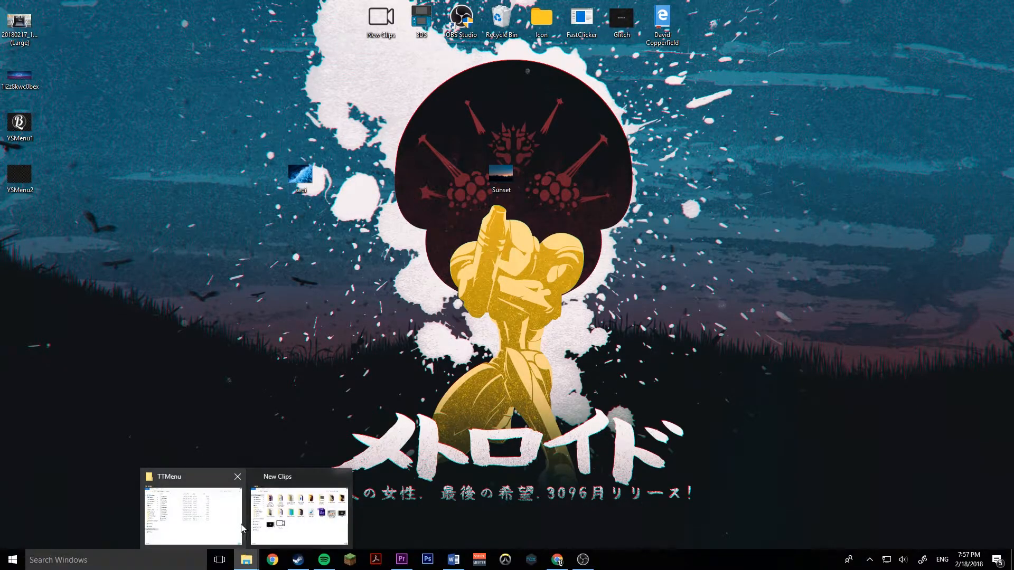
# - Open the TTMenu folder on USB Drive (D:) and restore the window down to show the desktop
pyautogui.click(192, 514)
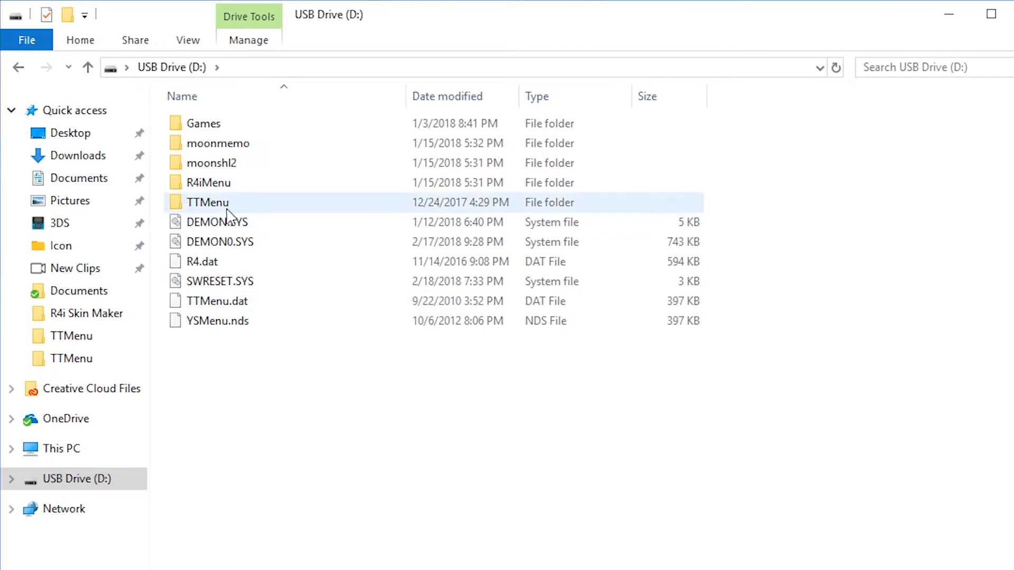
pyautogui.moveTo(207, 203)
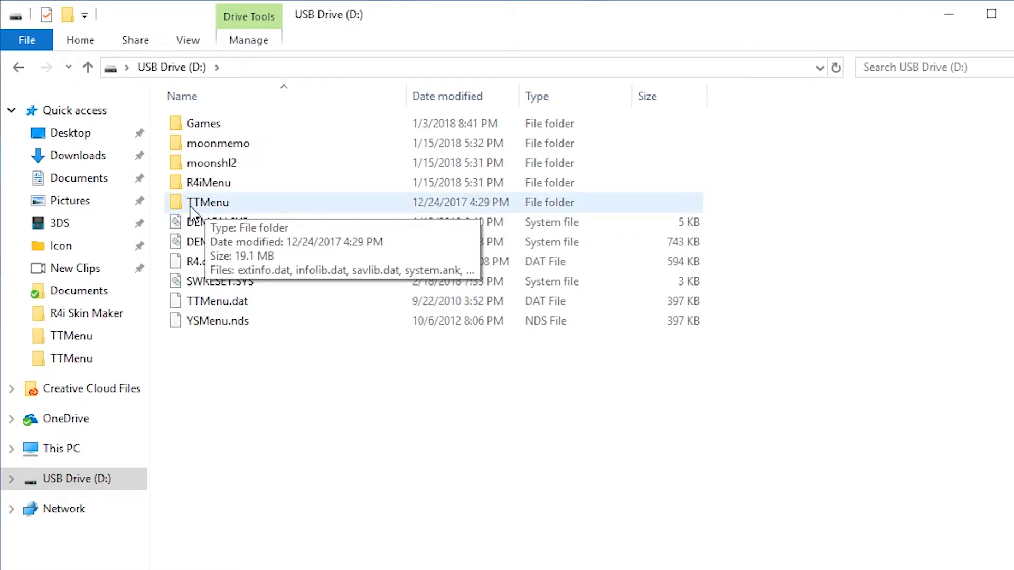
pyautogui.moveTo(235, 208)
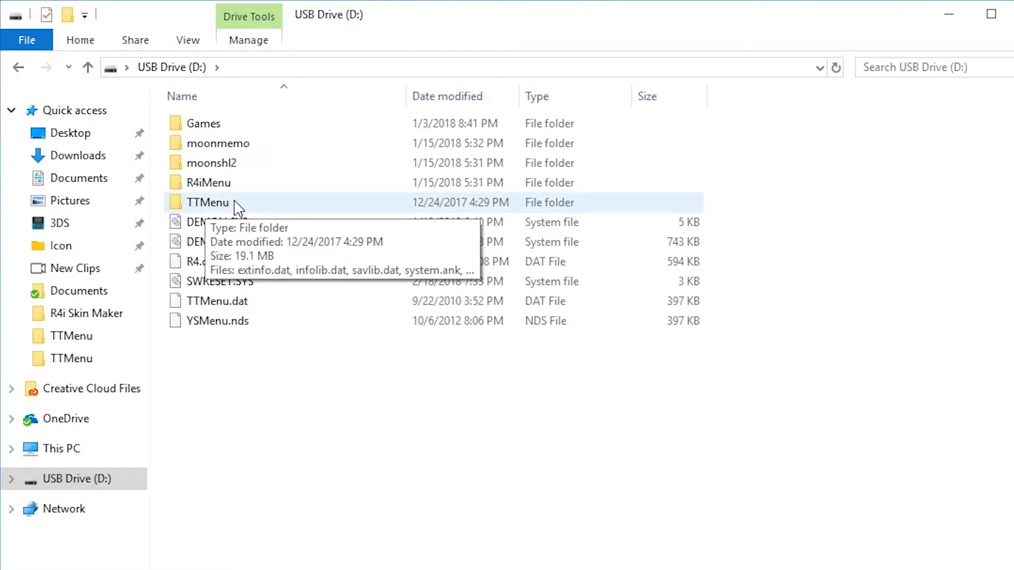
pyautogui.doubleClick(208, 203)
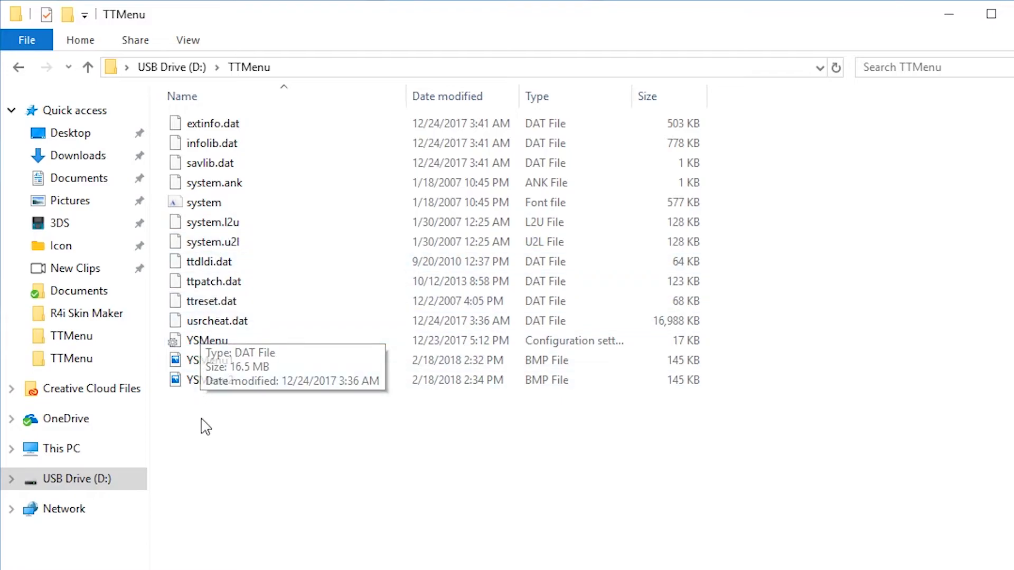
pyautogui.click(209, 360)
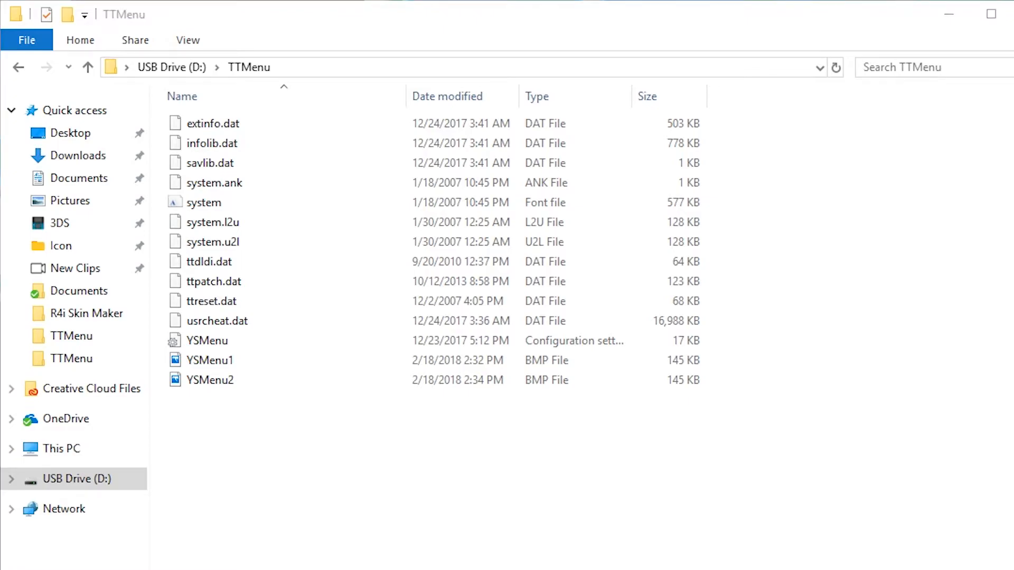
pyautogui.click(209, 379)
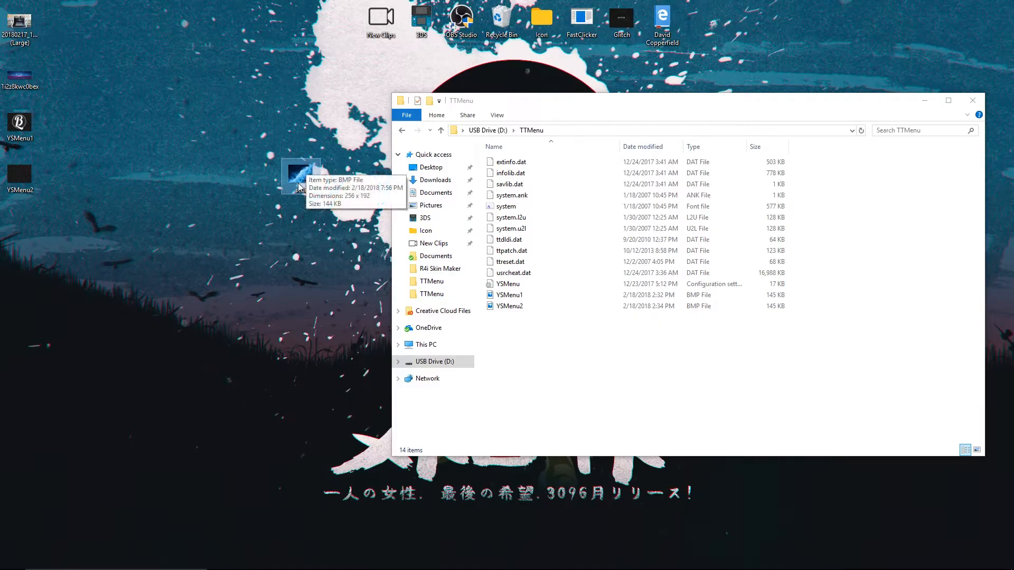
pyautogui.moveTo(216, 512)
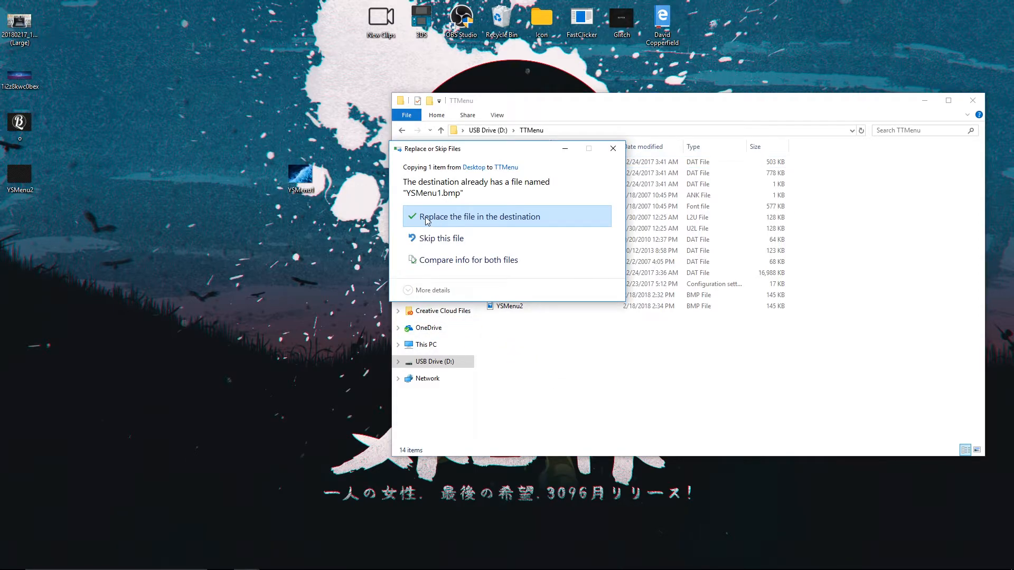
# - Copy the new BMP into TTMenu, choosing Replace to overwrite YSMenu1.bmp
pyautogui.click(479, 217)
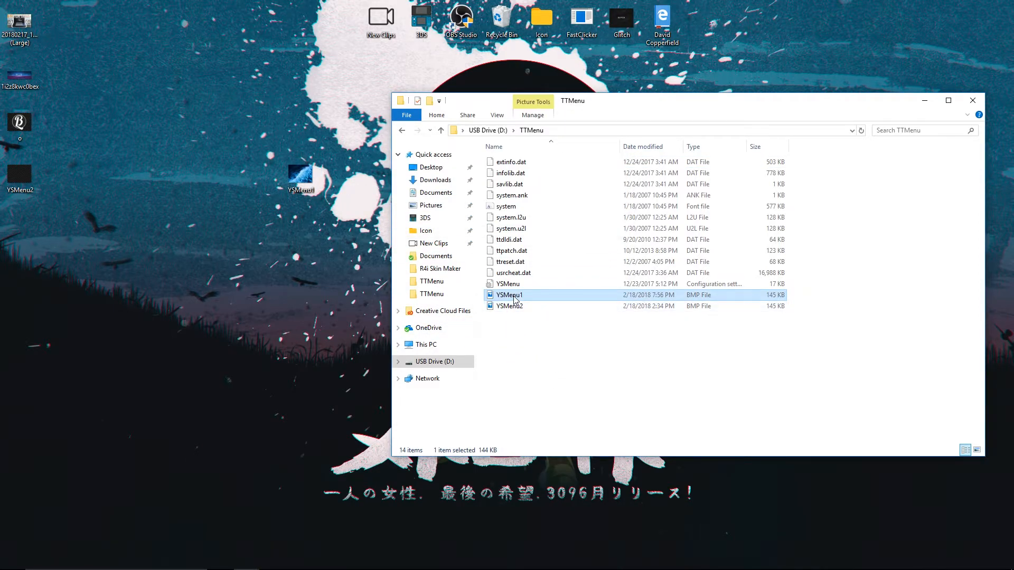